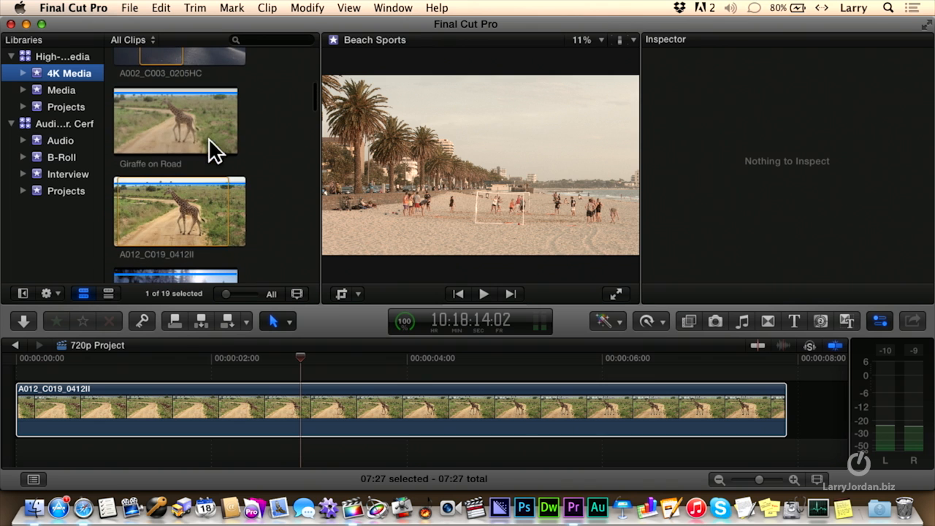
Step: View the A012_C019_0412II clip's Info metadata showing its 4096 × 2160 resolution
click(179, 211)
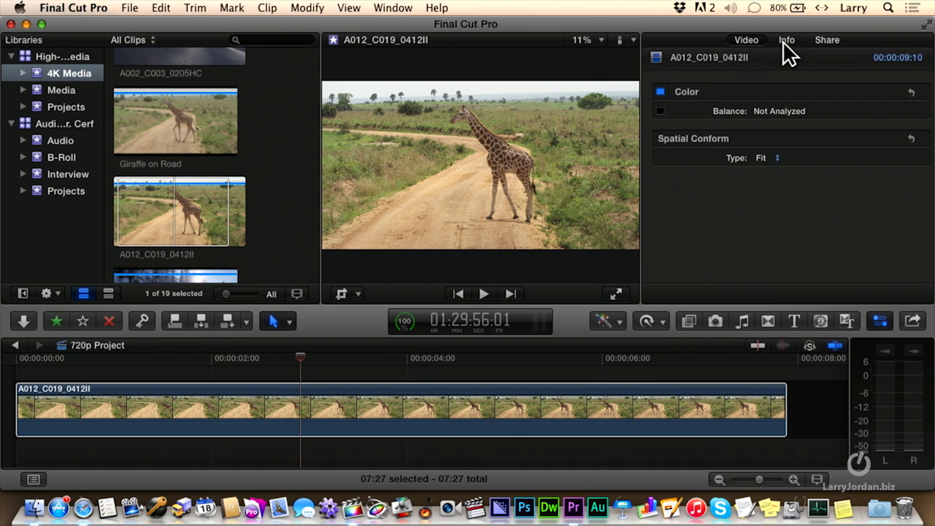
click(786, 40)
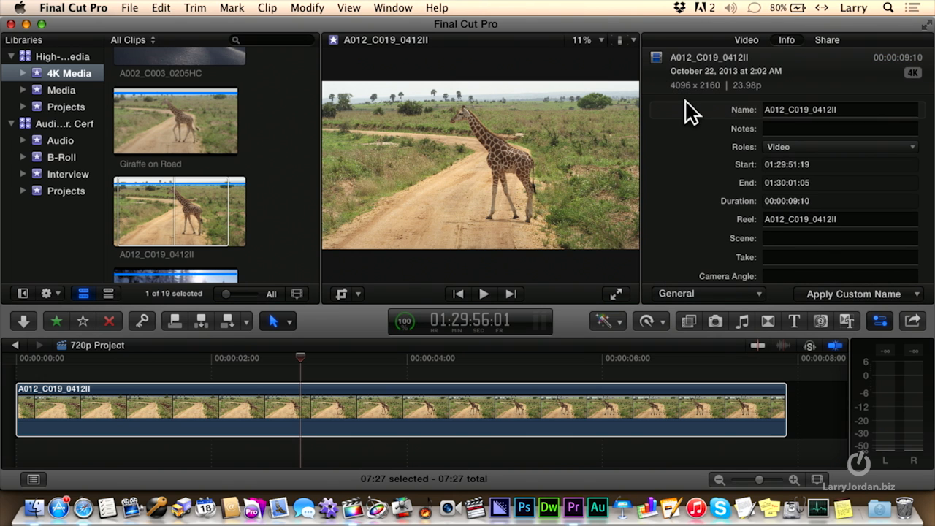
mouse_move(721, 106)
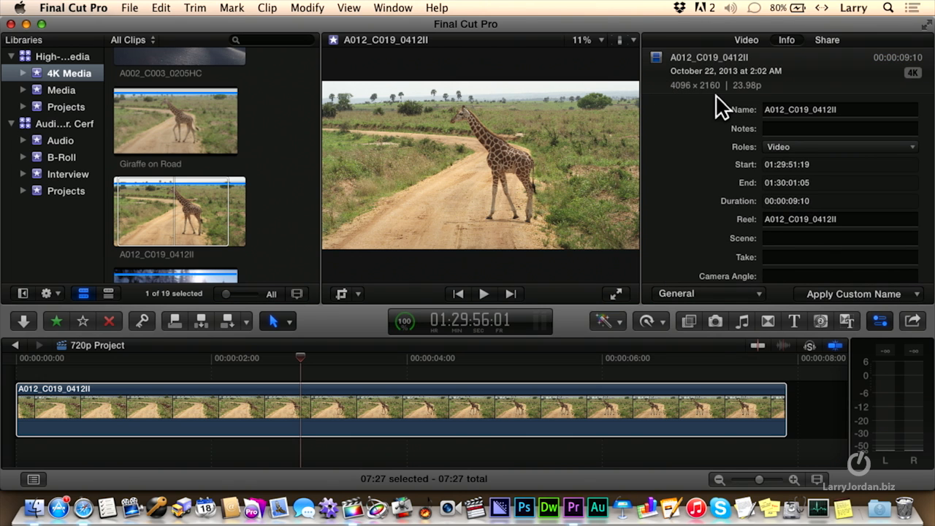
mouse_move(907, 83)
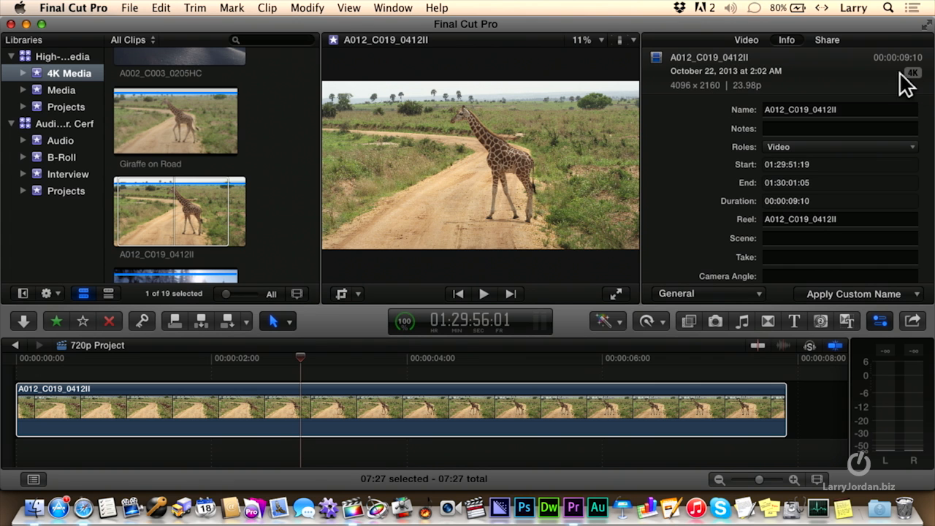
mouse_move(58, 175)
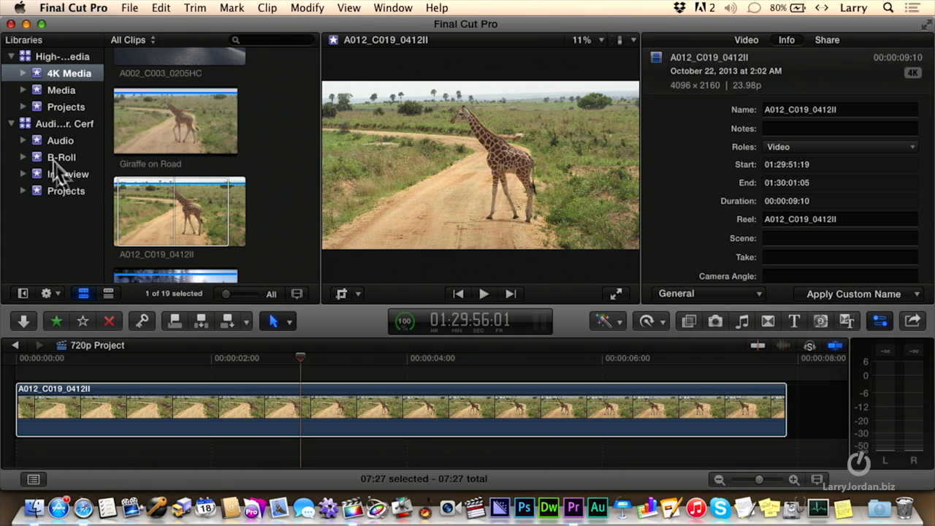
Step: Open the 720p Project from the library's Projects list
click(65, 107)
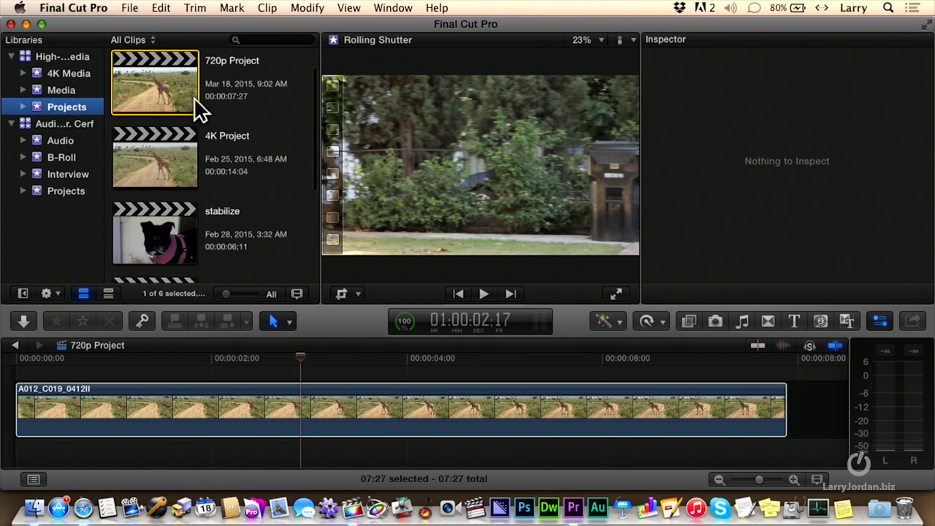
mouse_move(182, 91)
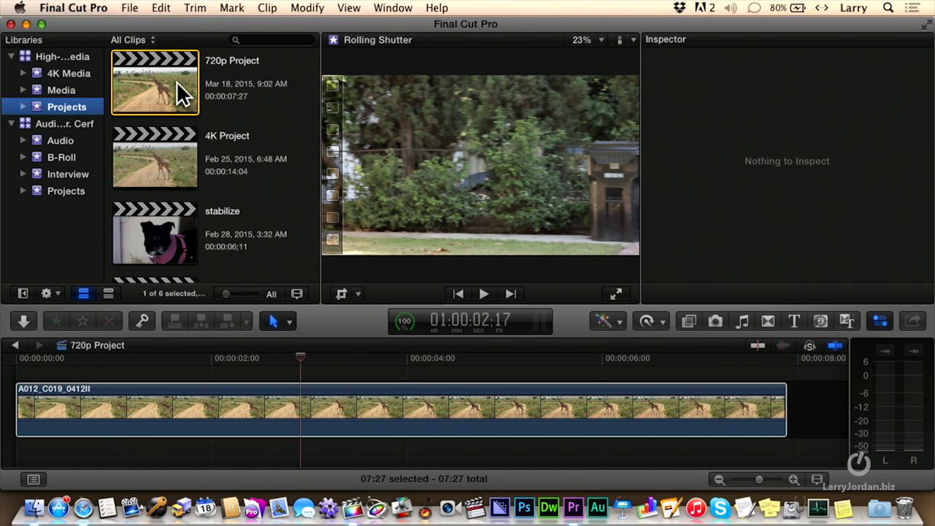
click(285, 409)
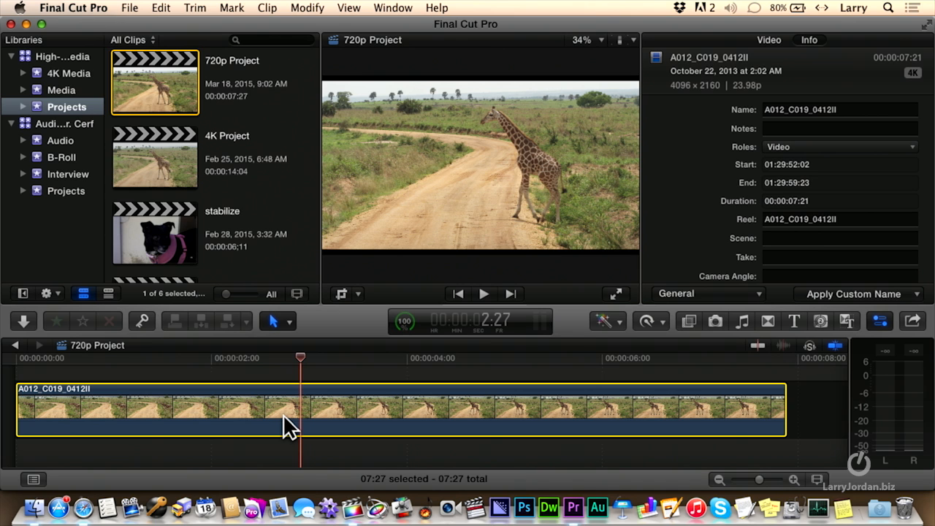
mouse_move(380, 416)
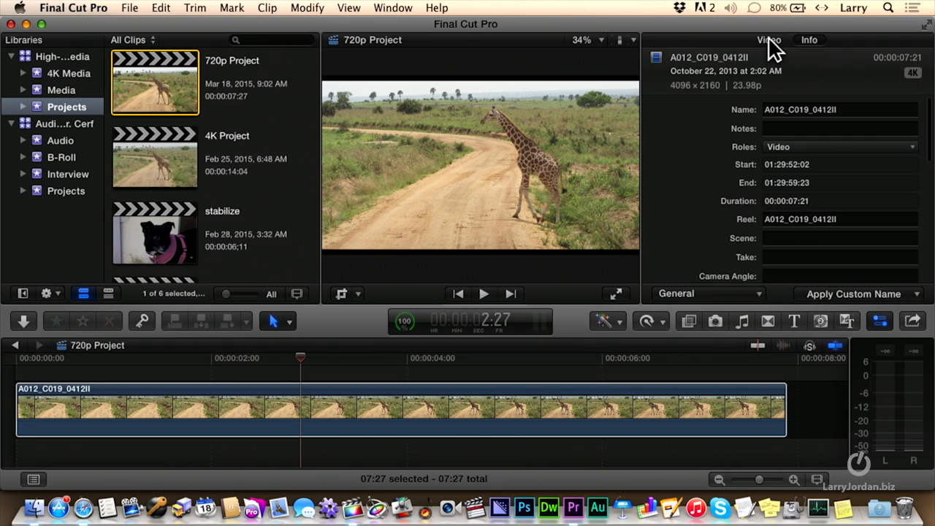
Step: In the Video Inspector, switch Spatial Conform from Fill to None
click(767, 39)
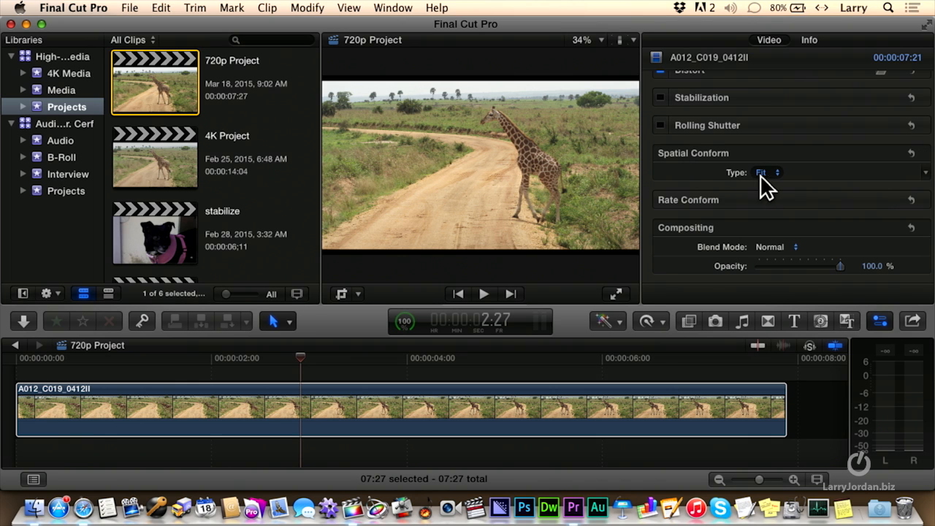
click(767, 173)
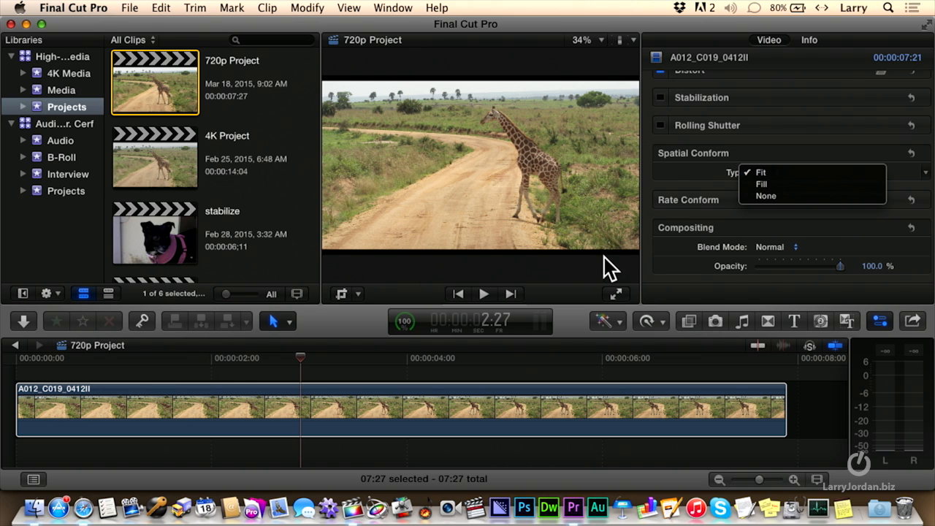
mouse_move(766, 183)
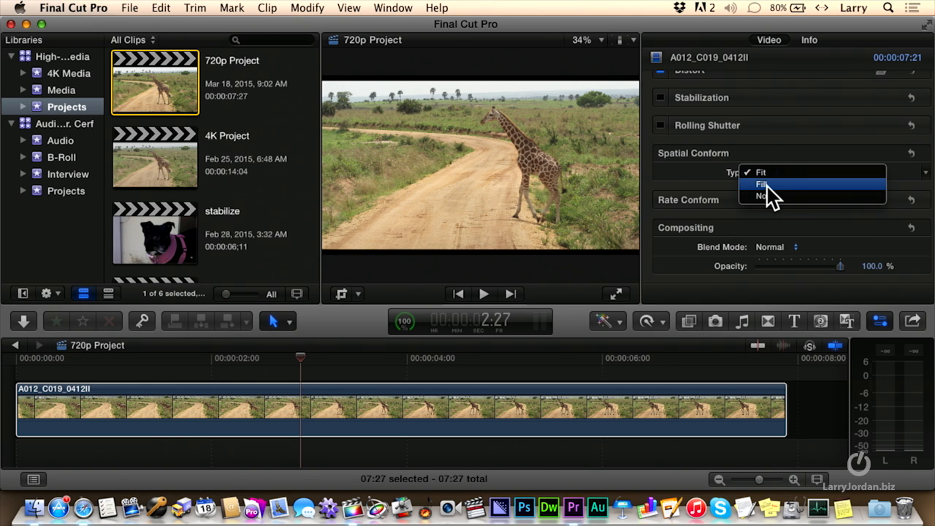
click(762, 183)
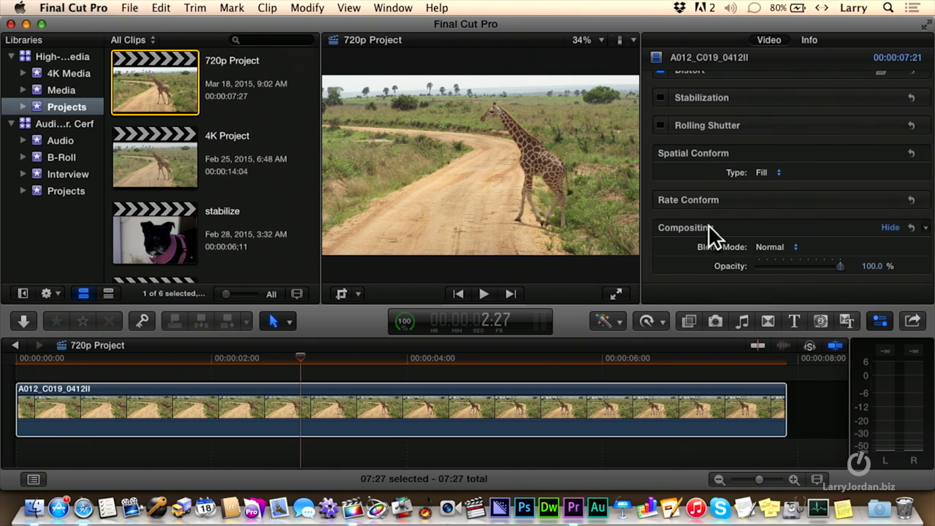
click(767, 173)
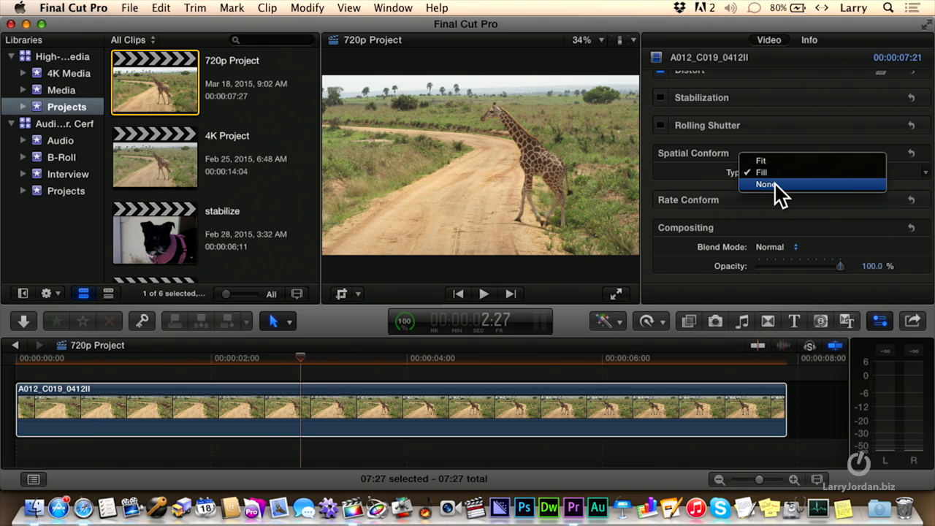
click(765, 184)
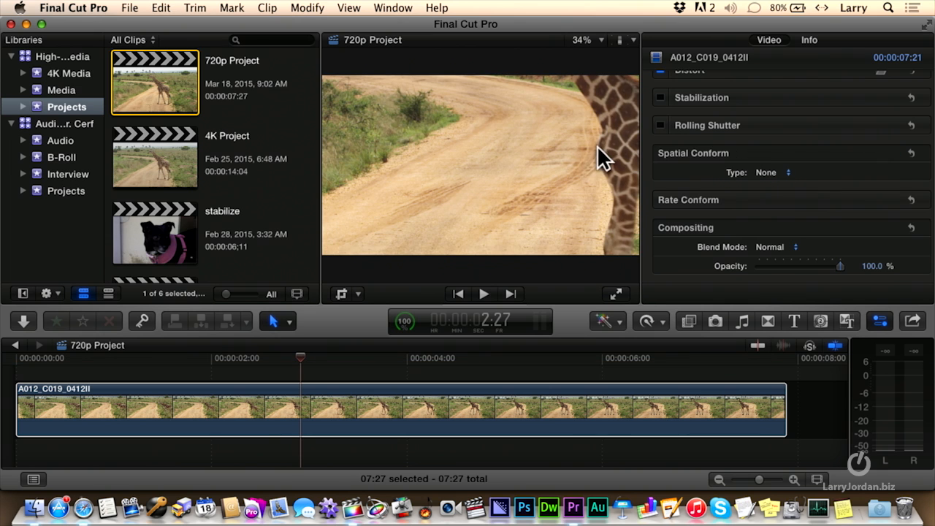
mouse_move(597, 175)
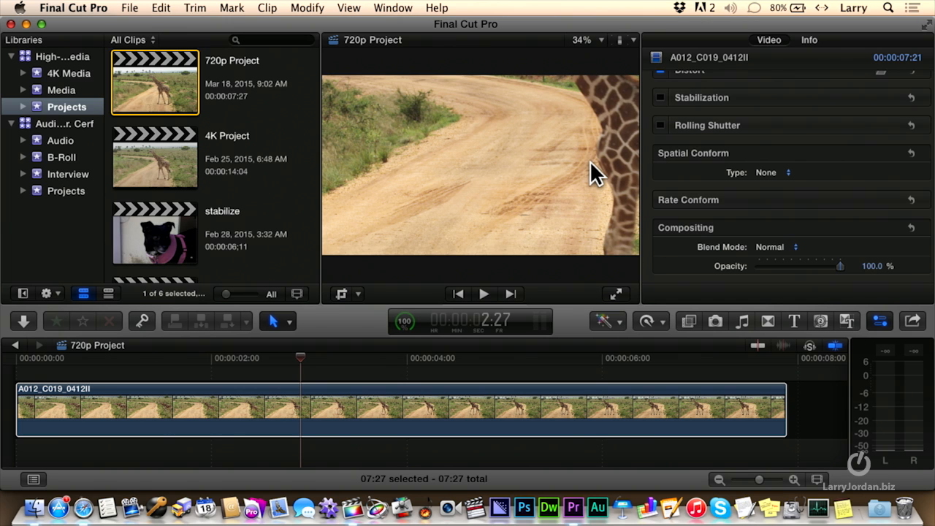
mouse_move(572, 281)
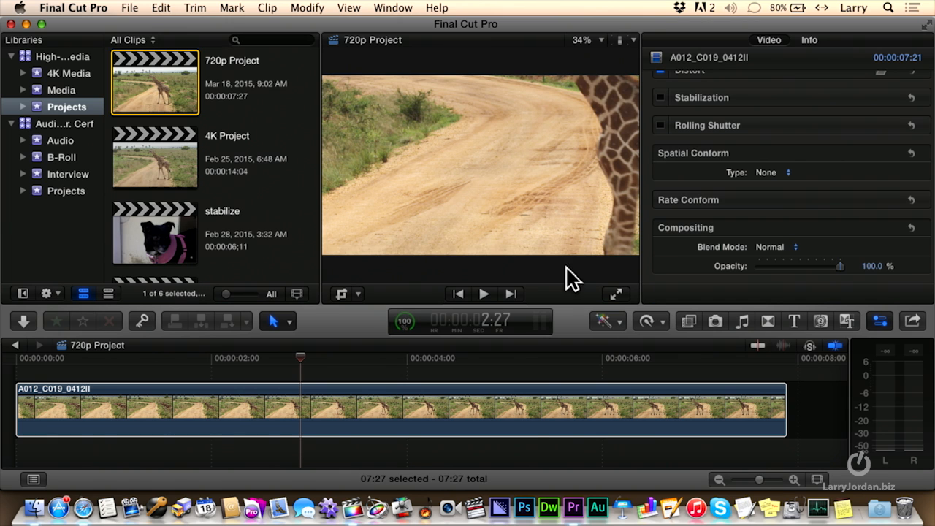
mouse_move(619, 381)
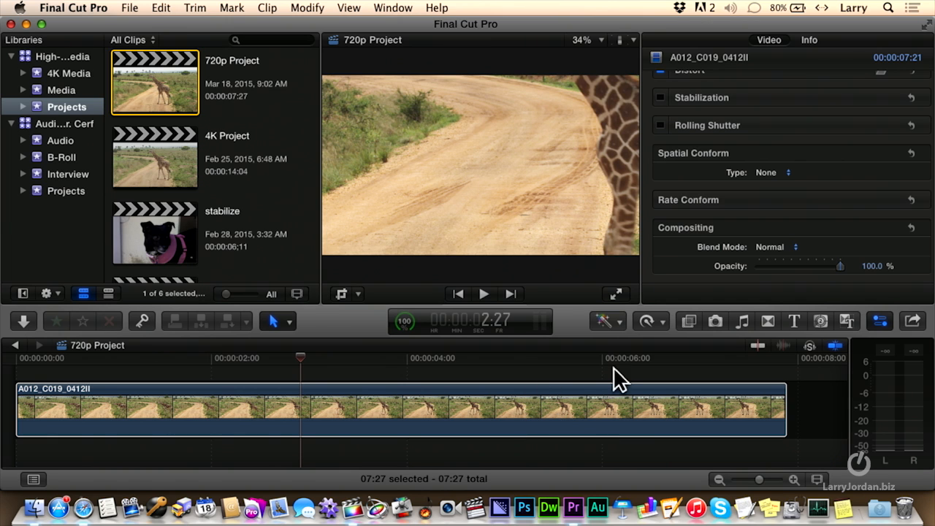
scroll(down, 3)
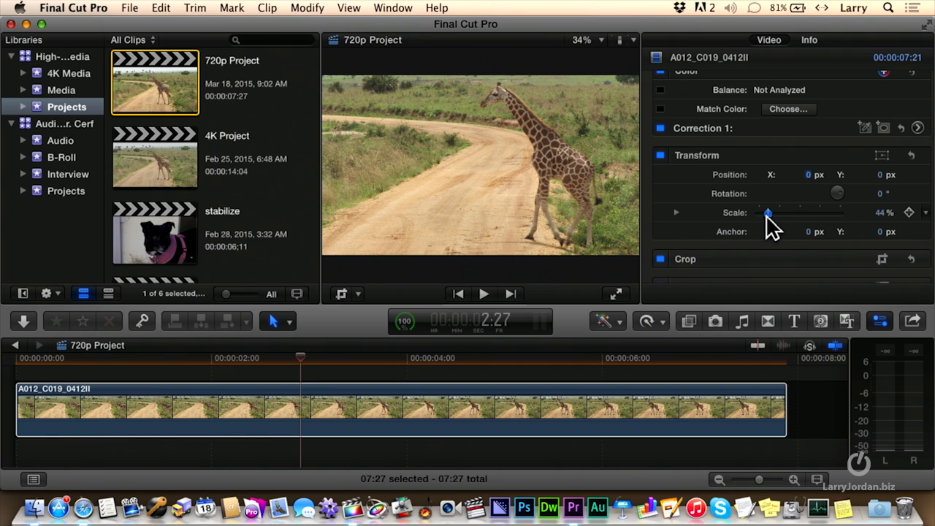
mouse_move(884, 230)
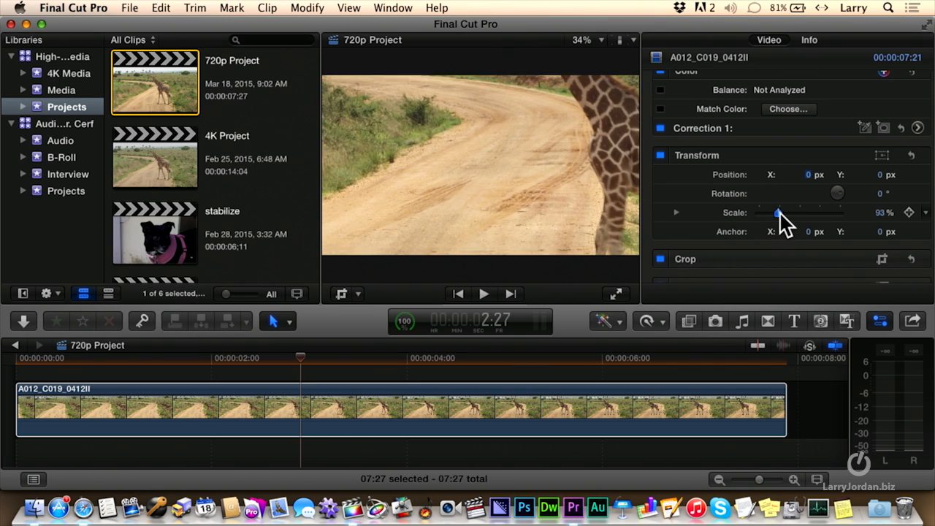
drag(774, 213, 785, 213)
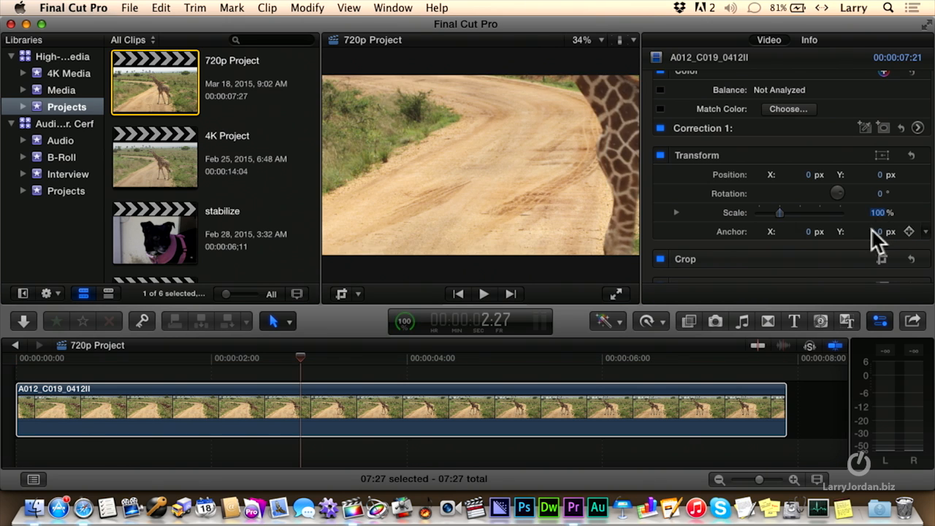
mouse_move(358, 277)
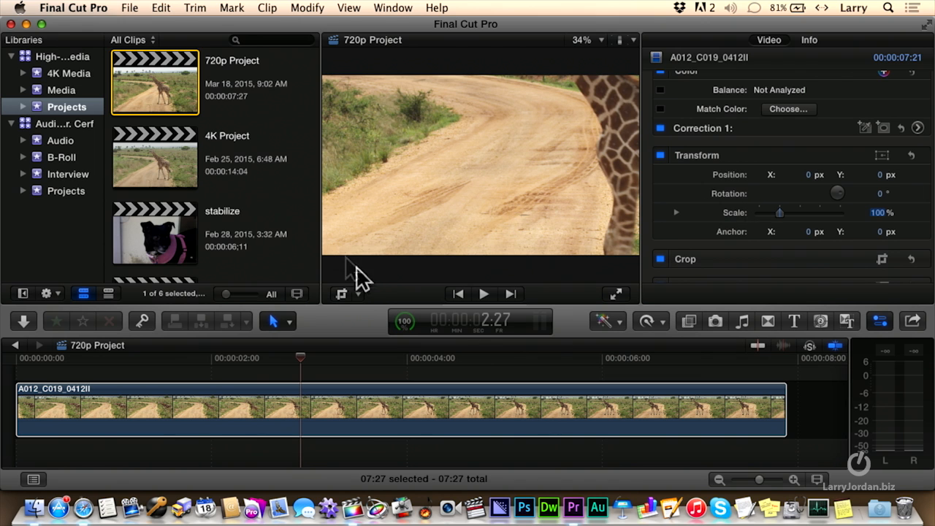
Step: Switch the viewer's on-screen controls to Transform mode
click(347, 294)
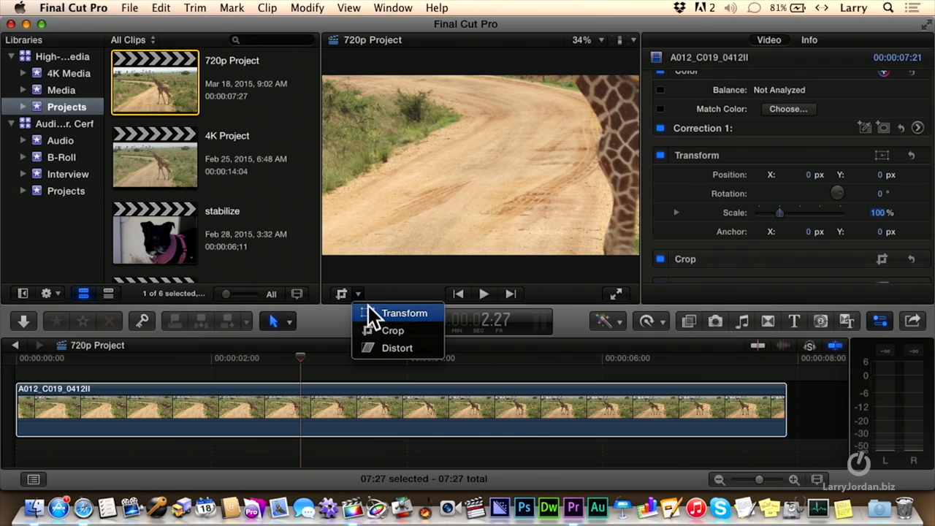
click(404, 313)
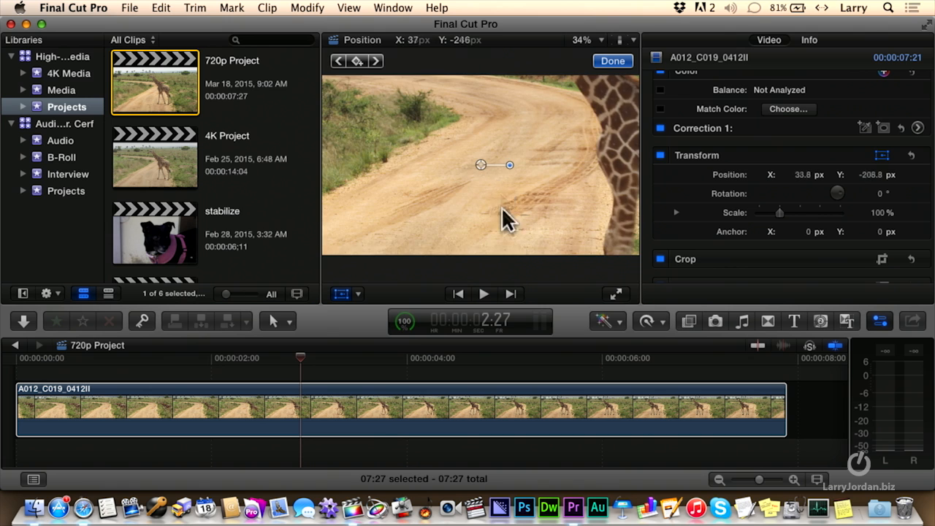